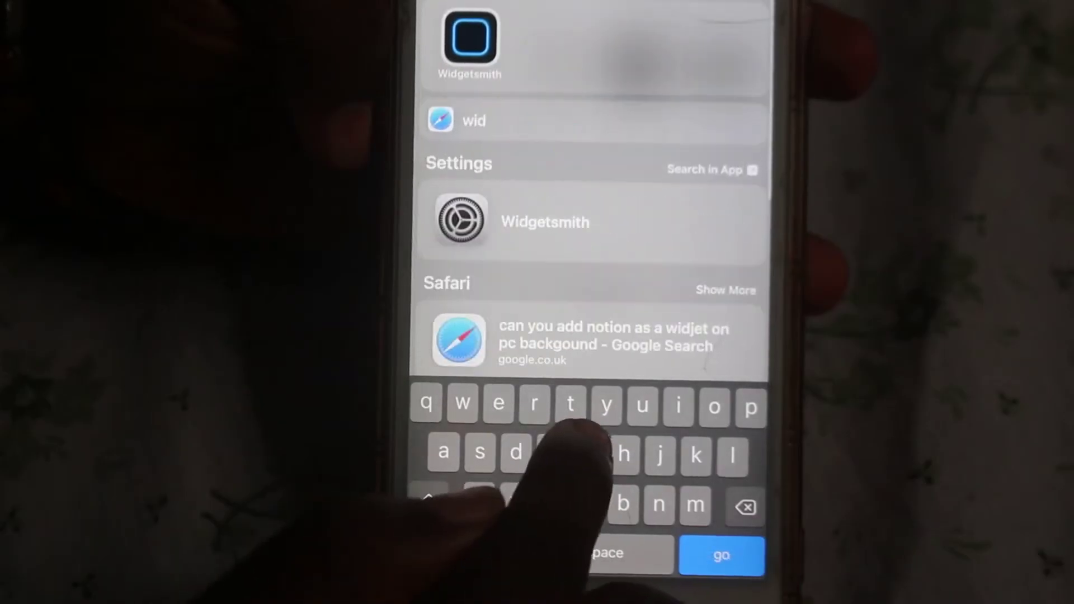
Launch Widgetsmith from search and browse down to its small widgets
left_click(546, 221)
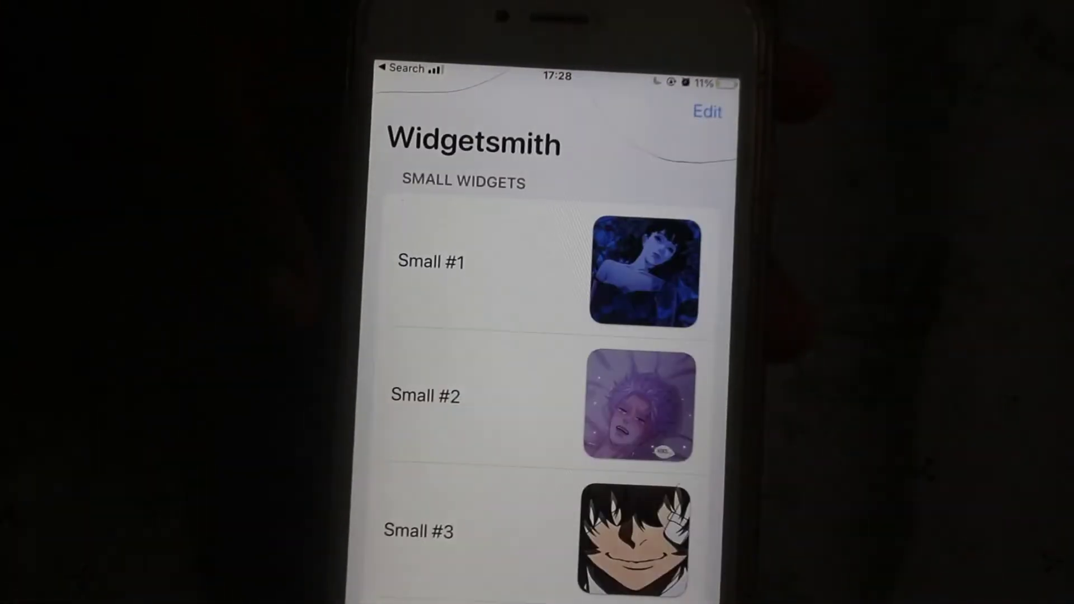
scroll("down", 3)
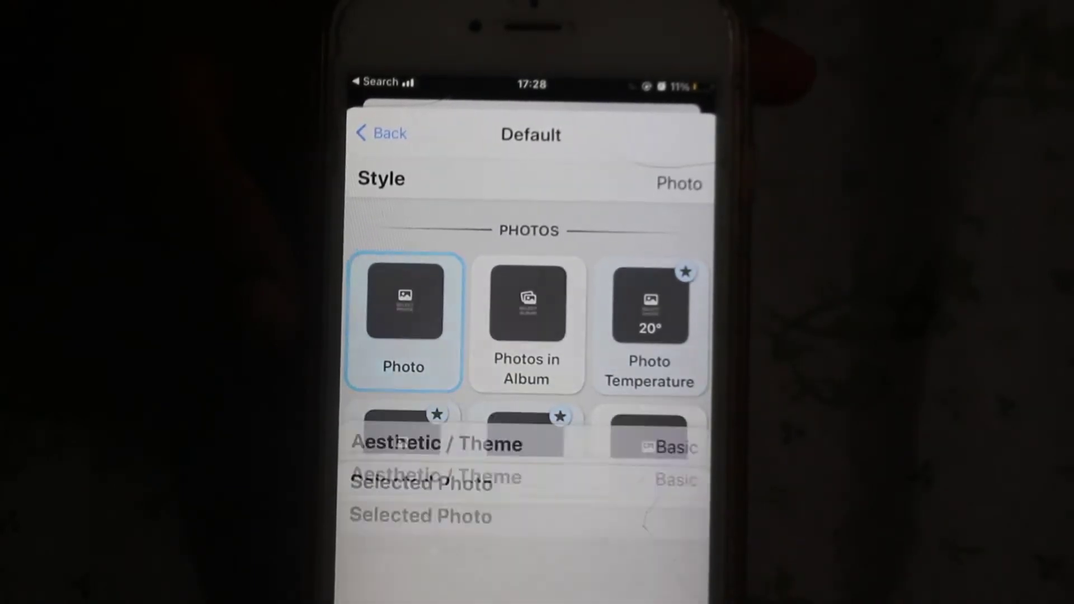
scroll("down", 3)
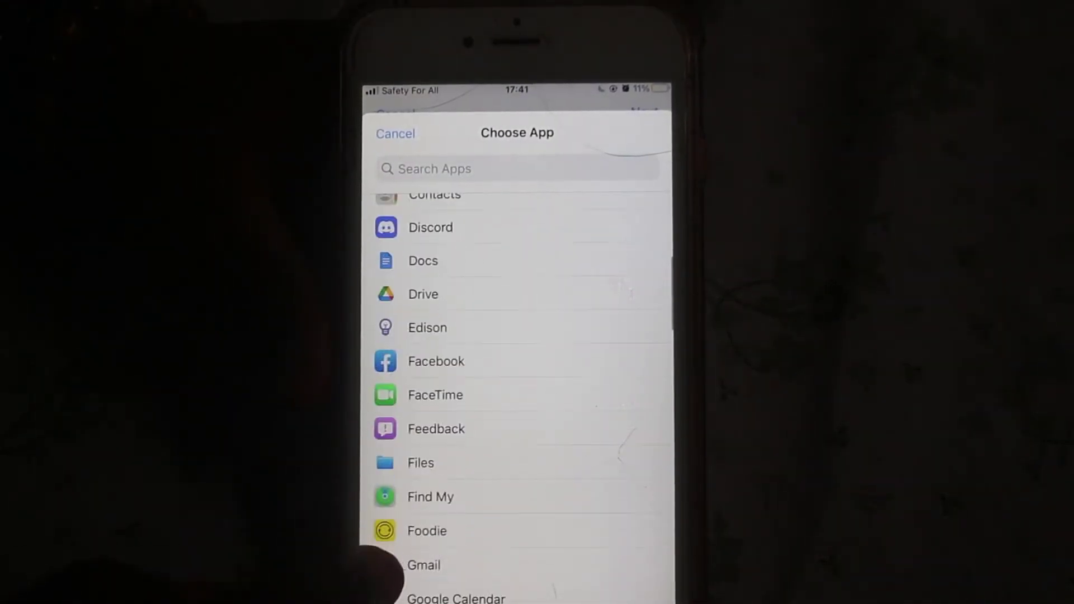
Scroll the Choose App list to find the app the shortcut will launch
scroll("down", 3)
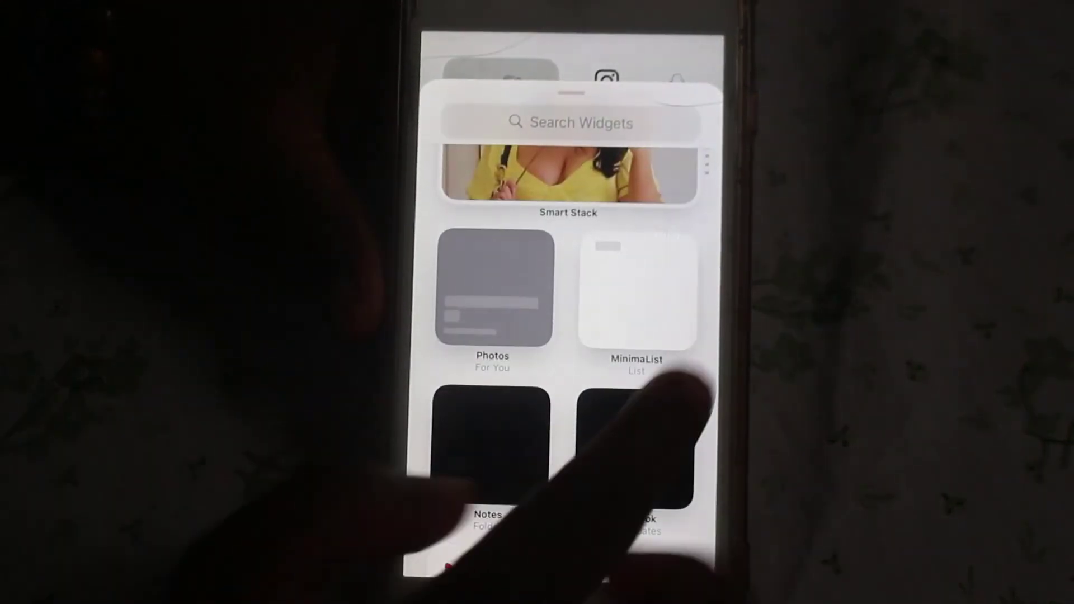
Select MinimaList in the widget gallery to show its List widget preview
left_click(635, 291)
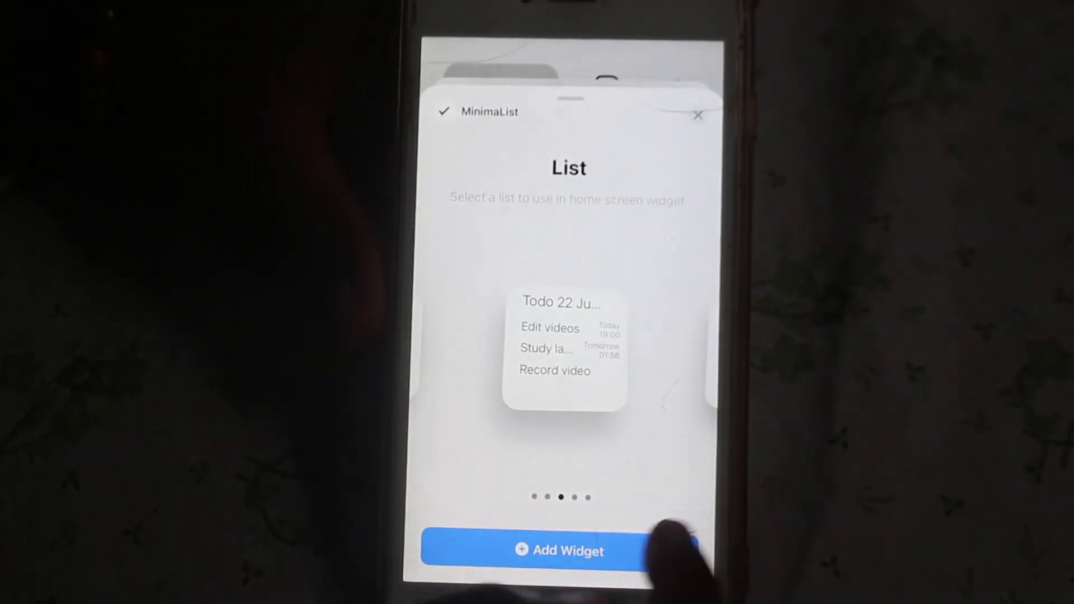